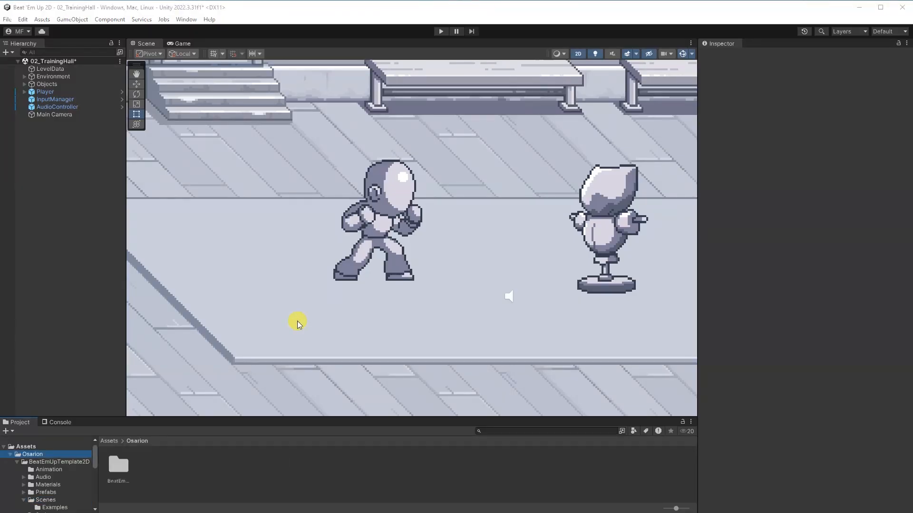
Show the Player's Combo Data in the Inspector, listing PunchCombo1, PunchCombo2 and KickCombo.
{"action": "left_click", "coordinate": [45, 500]}
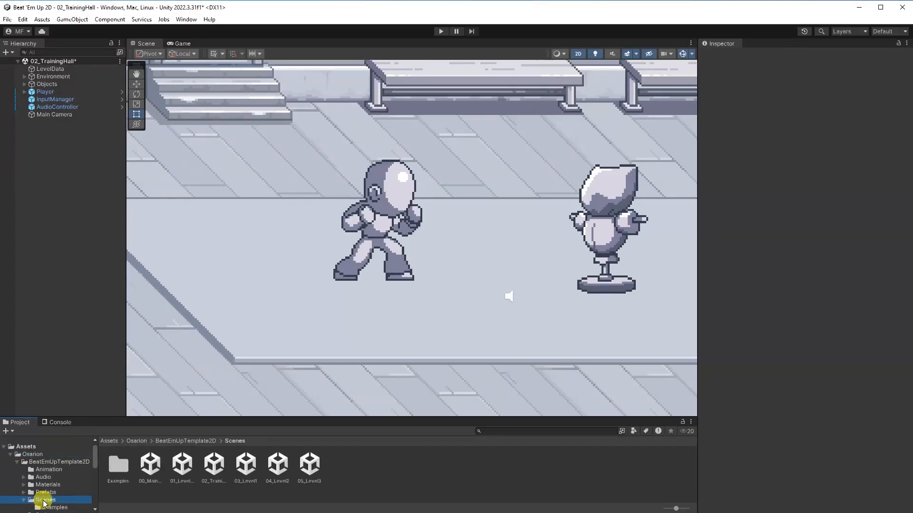
{"action": "left_click", "coordinate": [213, 464]}
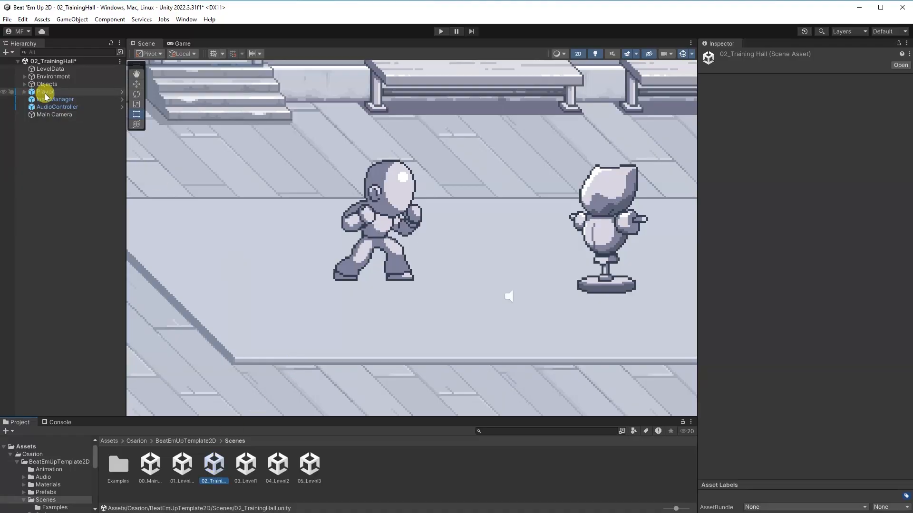
{"action": "left_click", "coordinate": [44, 92]}
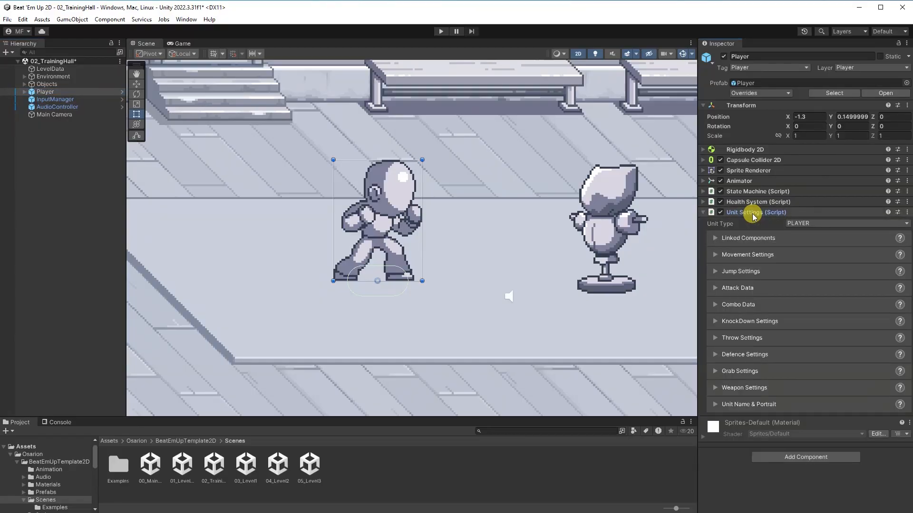
{"action": "left_click", "coordinate": [738, 304]}
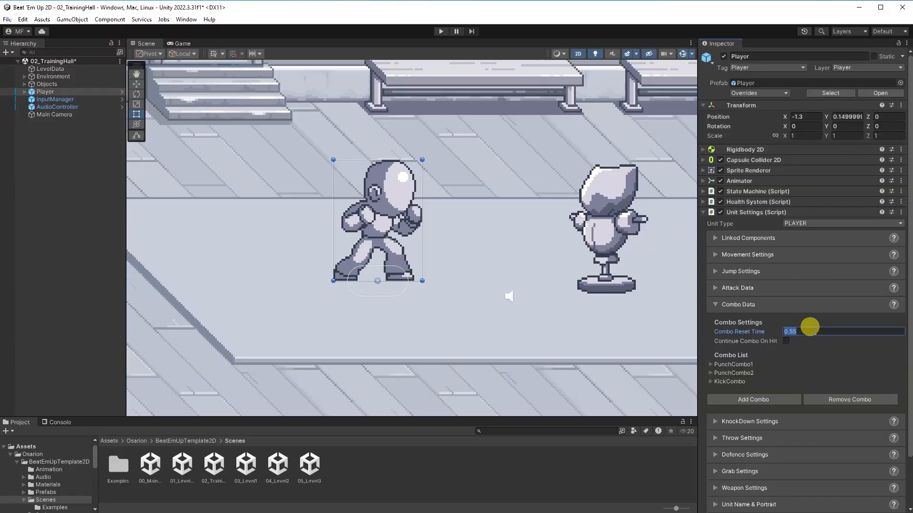
Toggle continue-on-hit and remove all three combos so the Combo List is empty.
{"action": "left_click", "coordinate": [785, 341]}
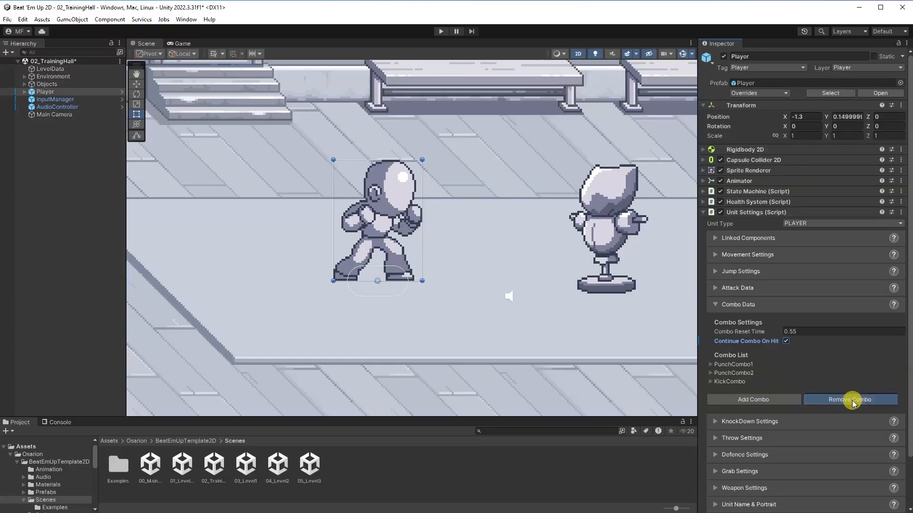
{"action": "left_click", "coordinate": [848, 400]}
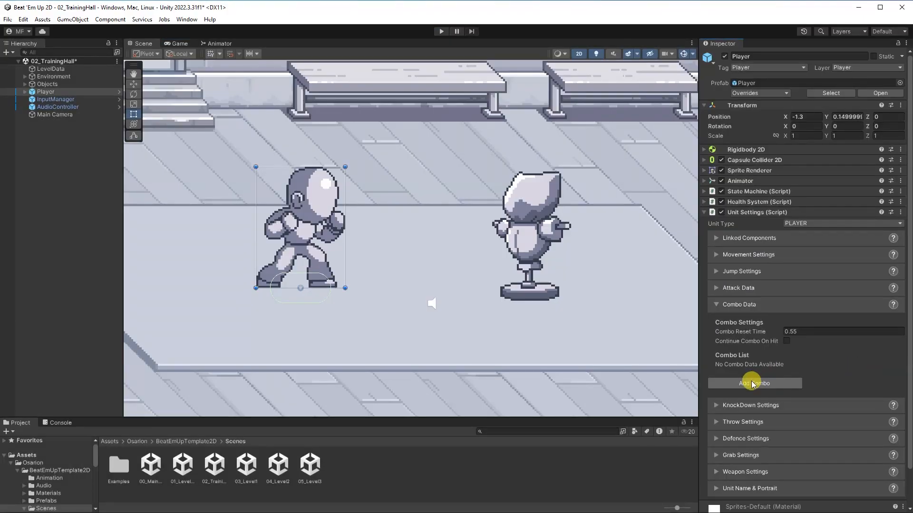
Add a new combo and name it 'Punch Kick Combo'.
{"action": "left_click", "coordinate": [754, 383]}
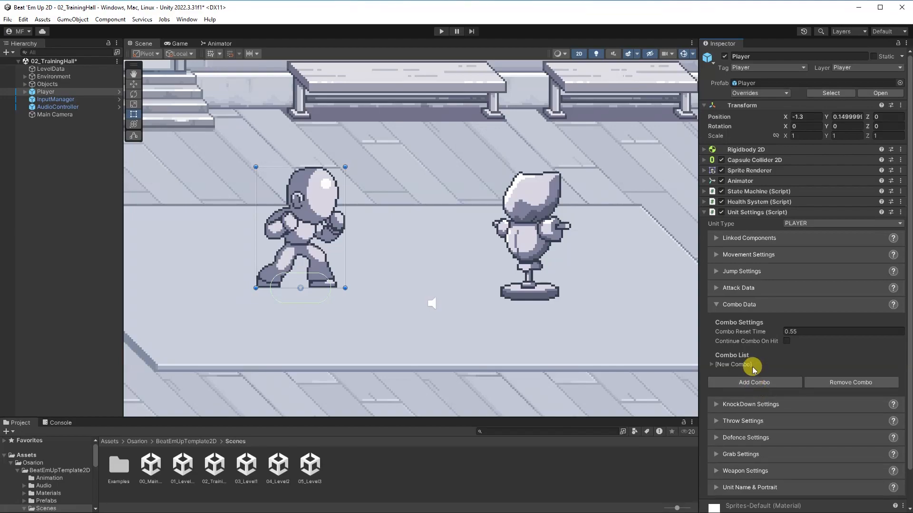
{"action": "left_click", "coordinate": [735, 364]}
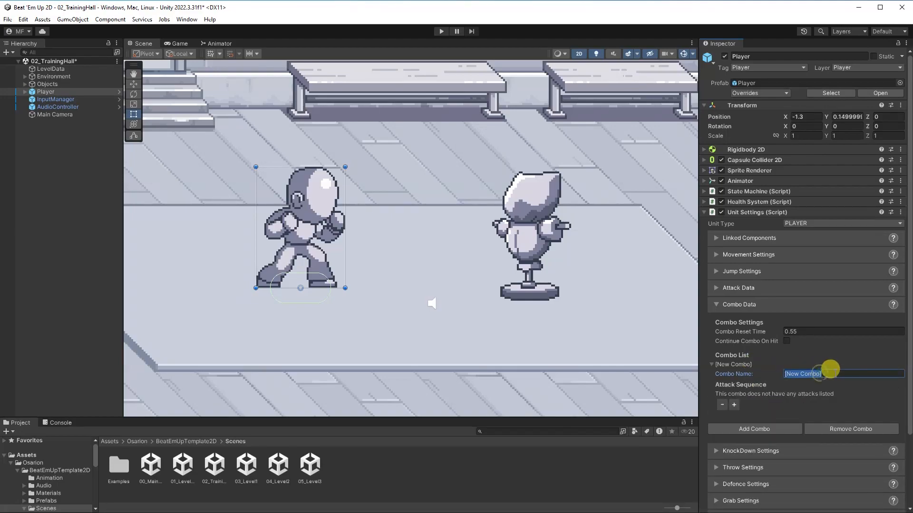
{"action": "type", "text": "Punch Kick"}
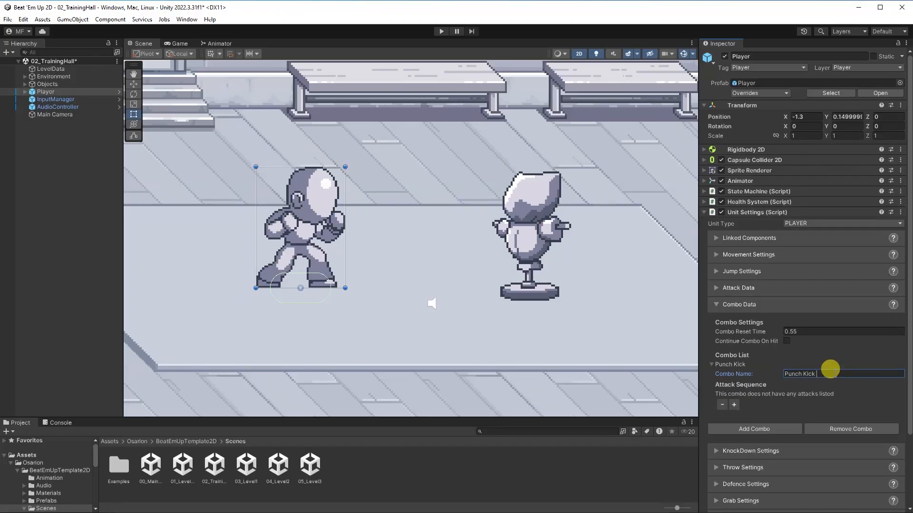
{"action": "type", "text": "Combo"}
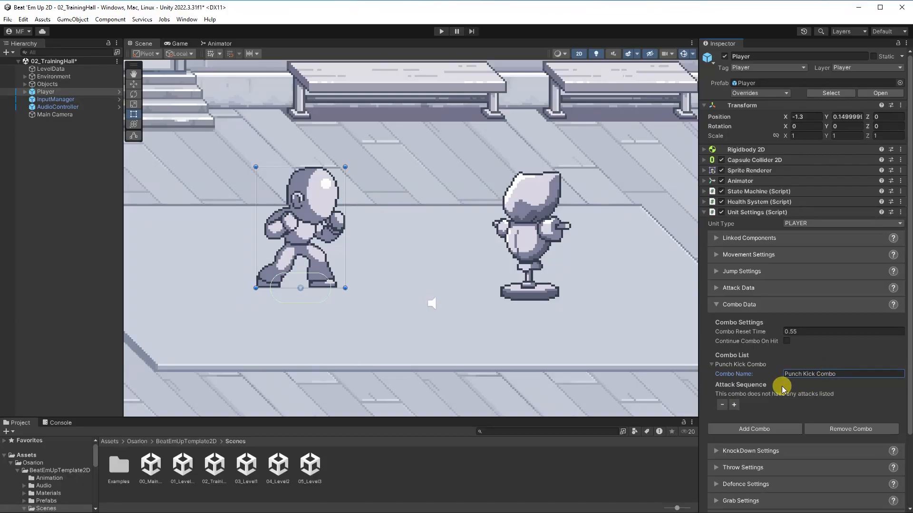
Add a first attack named Punch with damage 1 and hit sound HitSfx.
{"action": "left_click", "coordinate": [733, 405]}
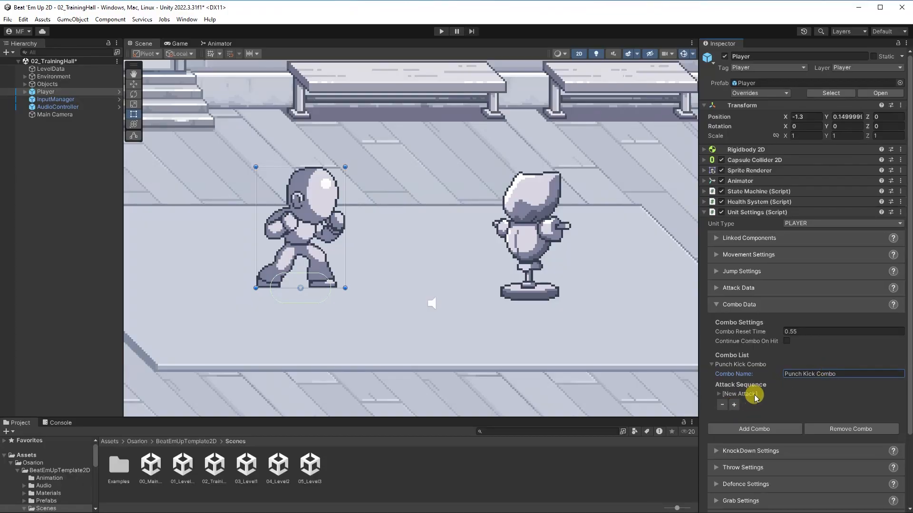
{"action": "left_click", "coordinate": [717, 393]}
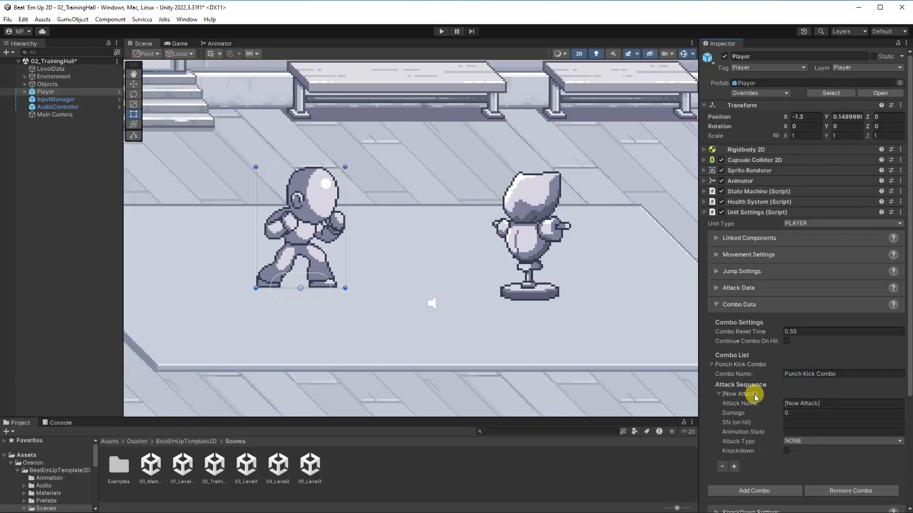
{"action": "left_click", "coordinate": [814, 403]}
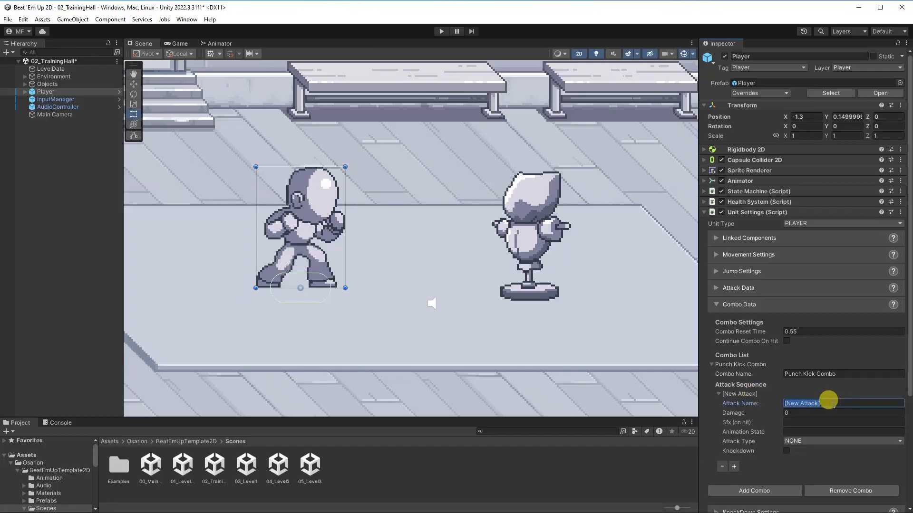
{"action": "type", "text": "Punch"}
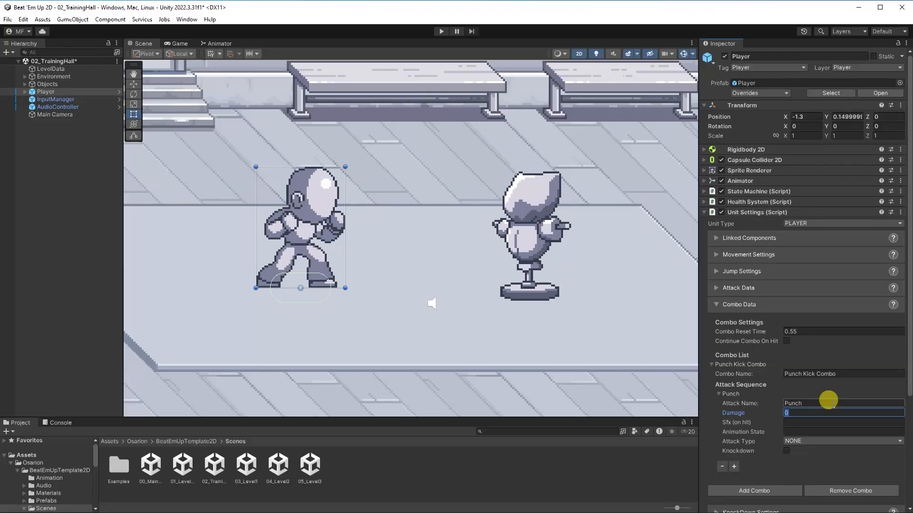
{"action": "type", "text": "1"}
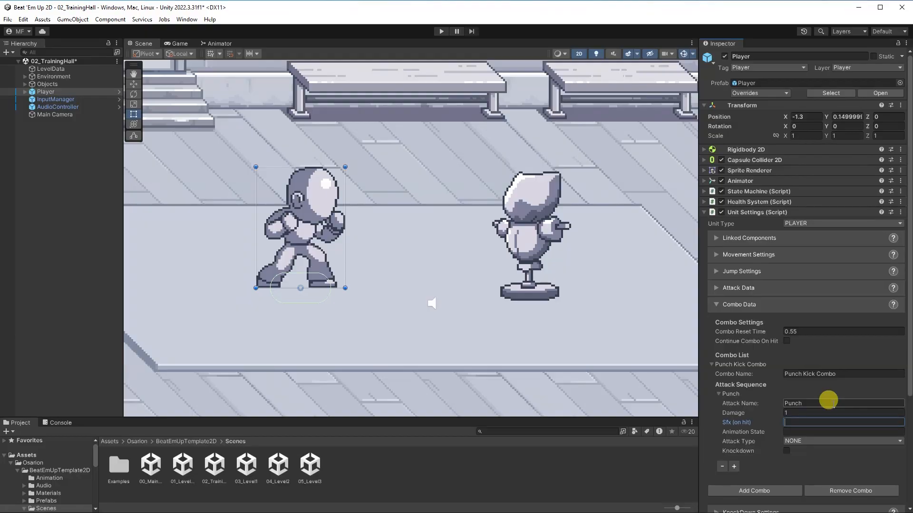
{"action": "type", "text": "HitSfx"}
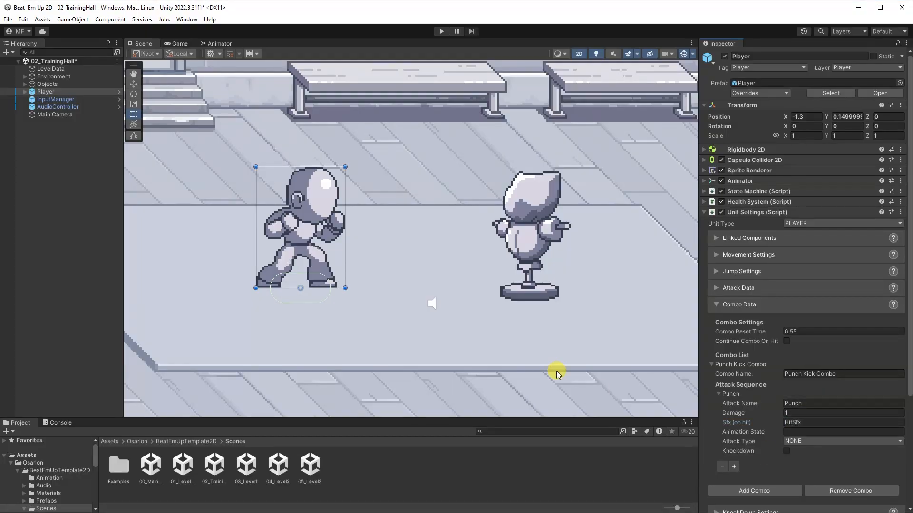
Verify the Hit sound name on AudioController and confirm HitSfx in the Punch Sfx field.
{"action": "left_click", "coordinate": [57, 106]}
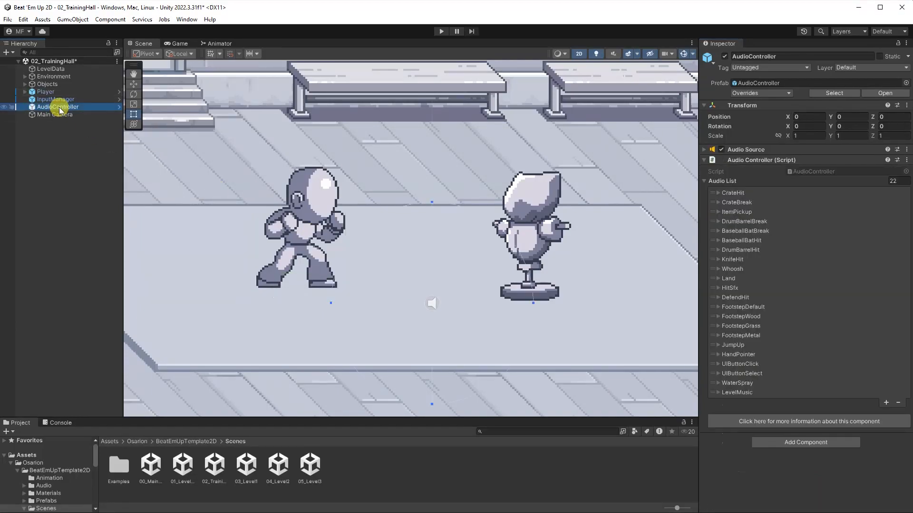
{"action": "left_click", "coordinate": [717, 287]}
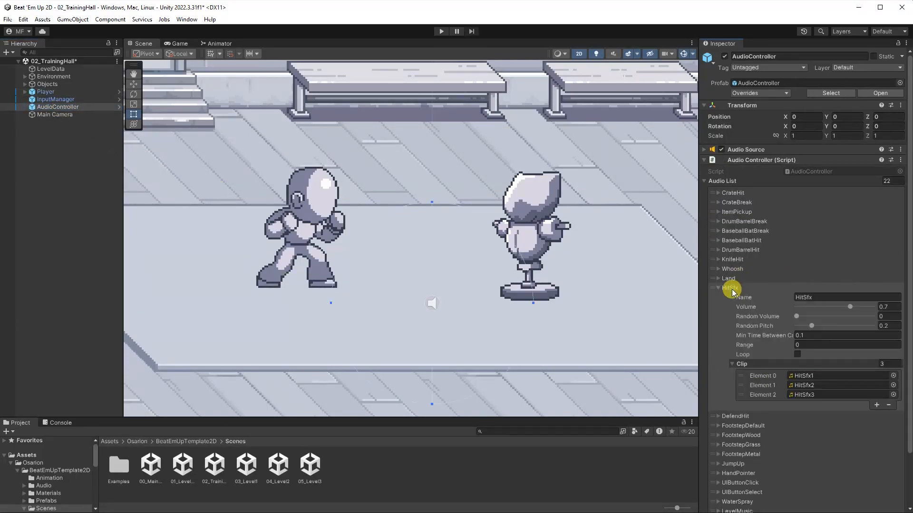
{"action": "left_click", "coordinate": [46, 91]}
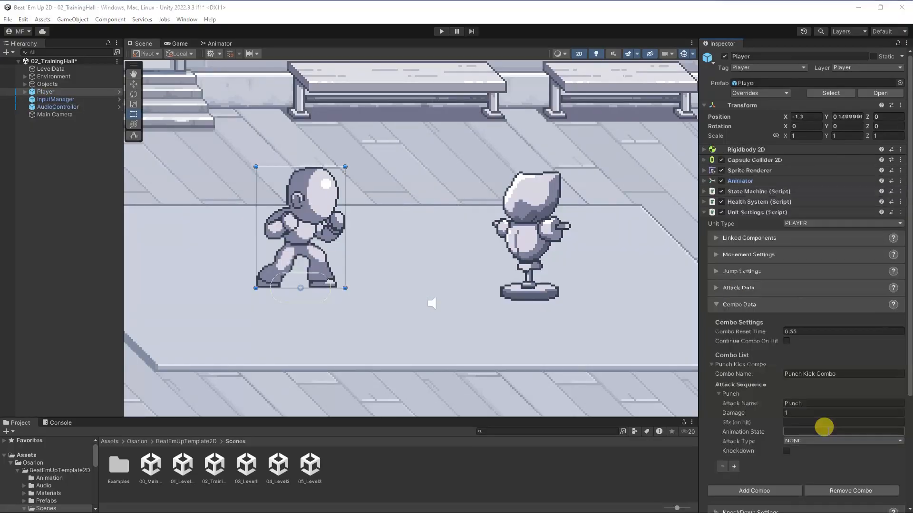
{"action": "left_click", "coordinate": [841, 432]}
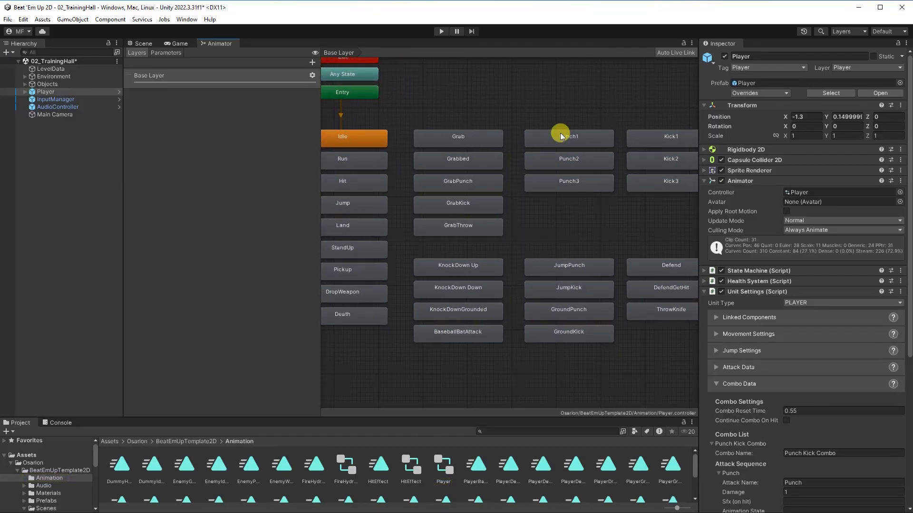
Check the exact name of the Punch1 state in the Animator.
{"action": "left_click", "coordinate": [568, 136]}
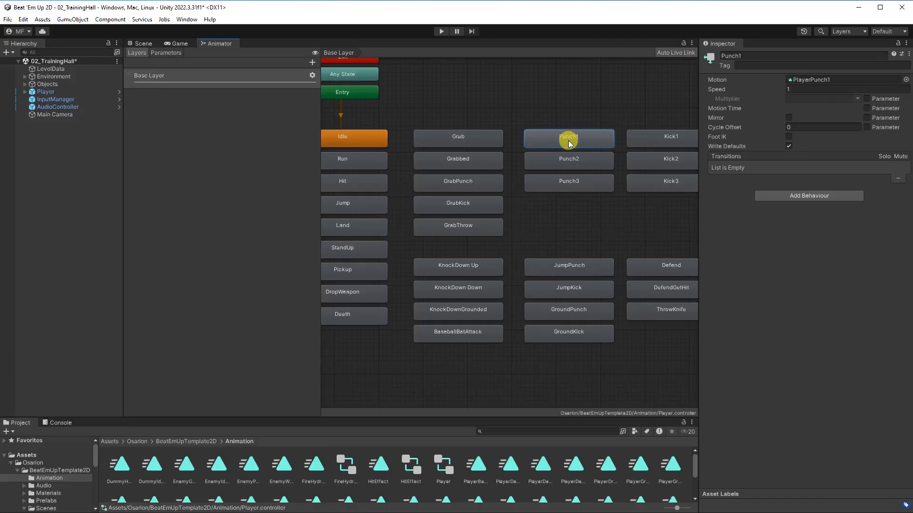
{"action": "left_click", "coordinate": [568, 158]}
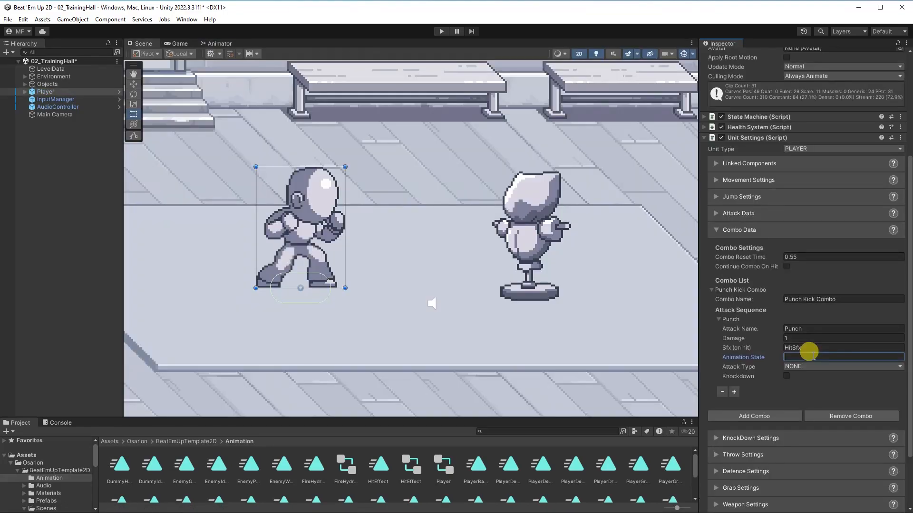
Set the Punch attack's animation state to Punch1 and its attack type to PUNCH.
{"action": "type", "text": "Punch1"}
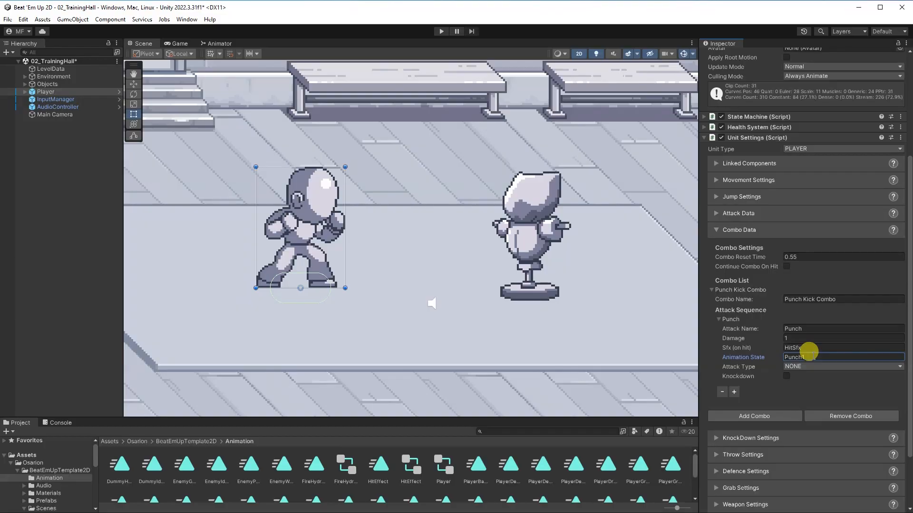
{"action": "left_click", "coordinate": [842, 367]}
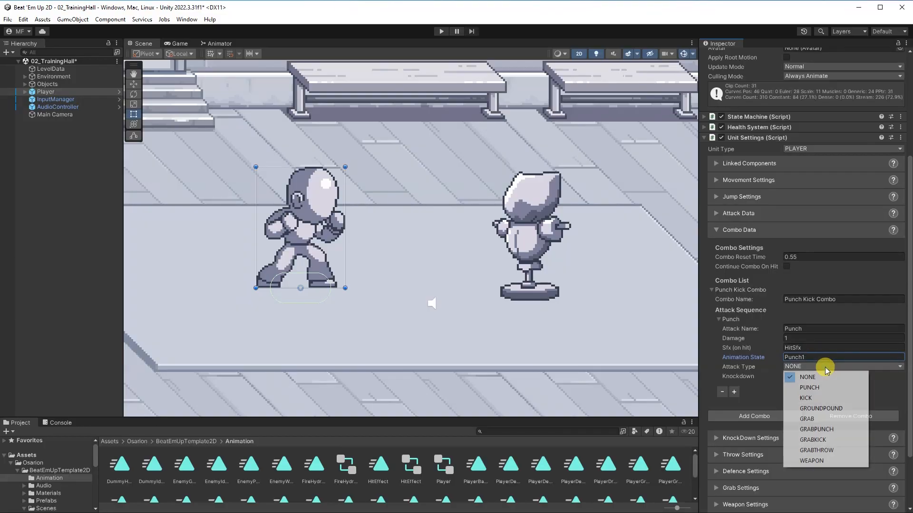
{"action": "left_click", "coordinate": [808, 387]}
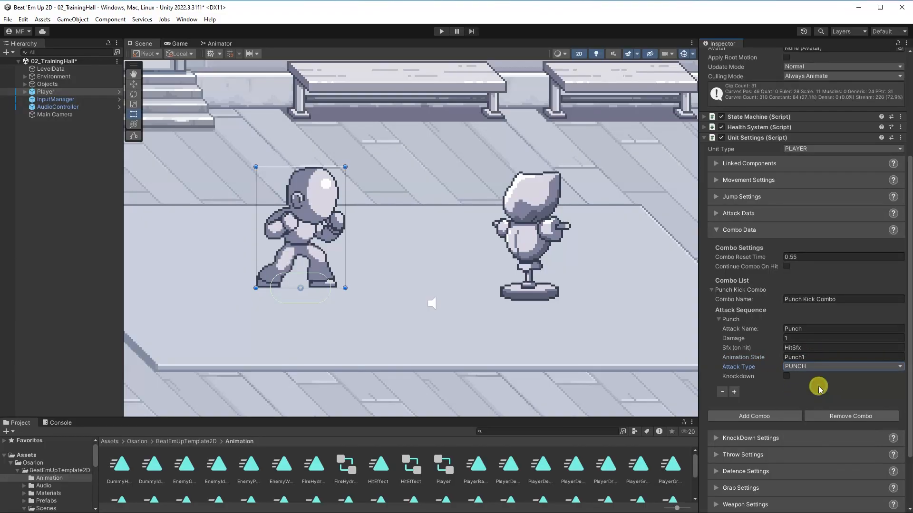
{"action": "mouse_move", "coordinate": [786, 379]}
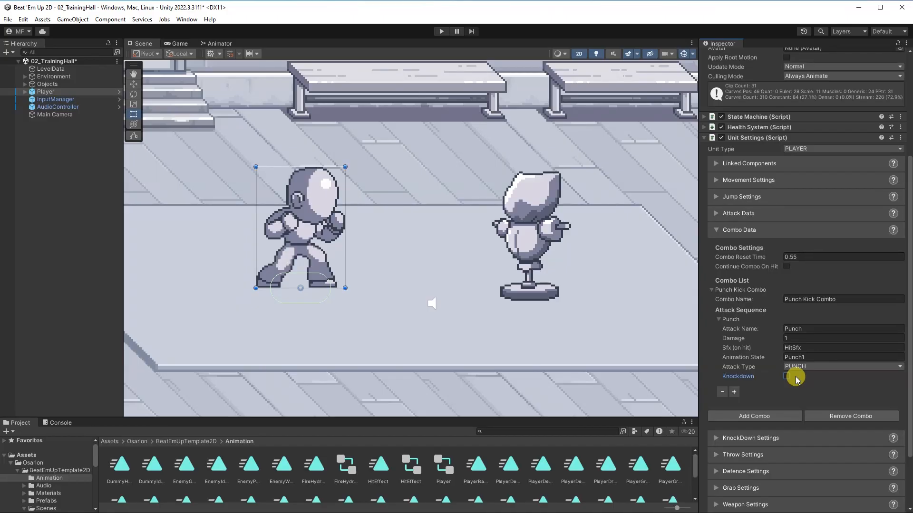
Add a second attack named Kick with damage 2 and hit sound HitSfx.
{"action": "left_click", "coordinate": [733, 392]}
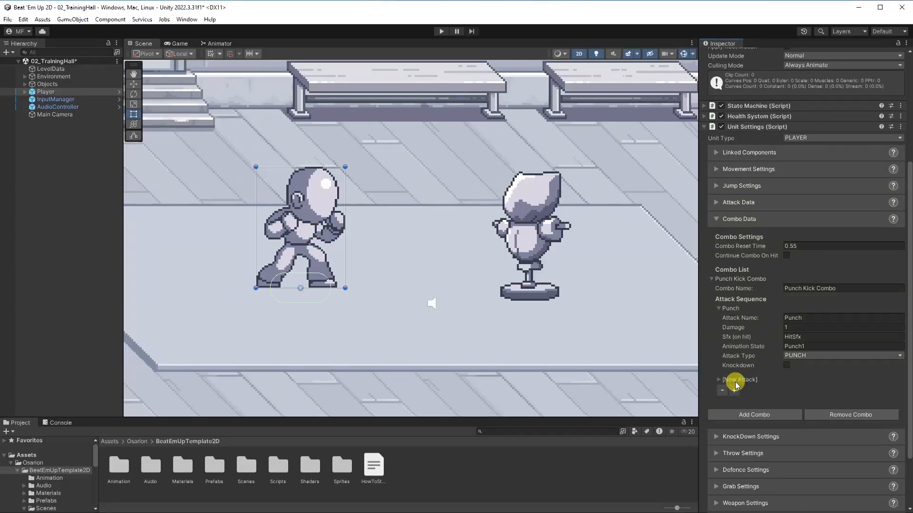
{"action": "left_click", "coordinate": [717, 379]}
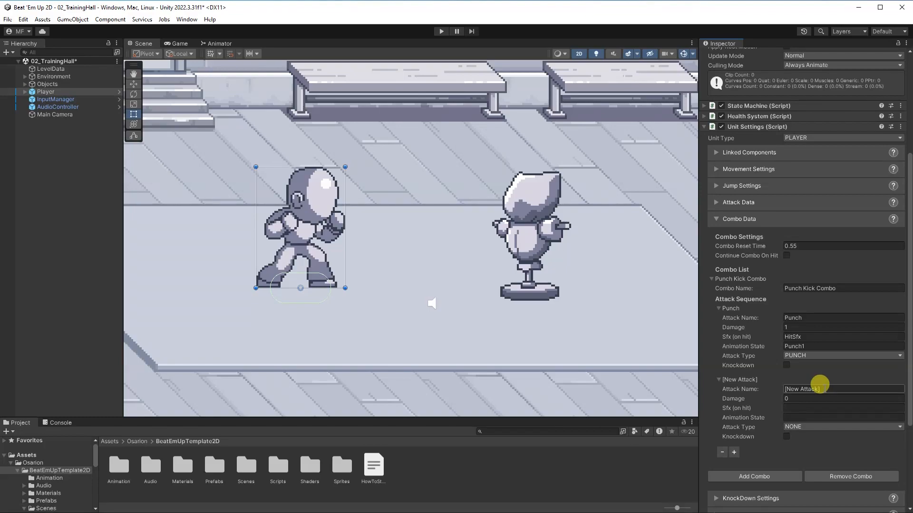
{"action": "left_click", "coordinate": [842, 389]}
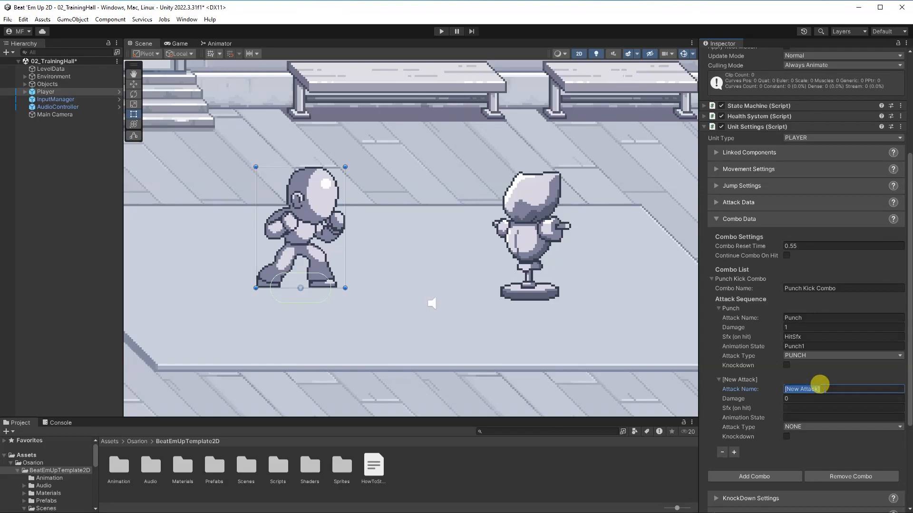
{"action": "type", "text": "Kick"}
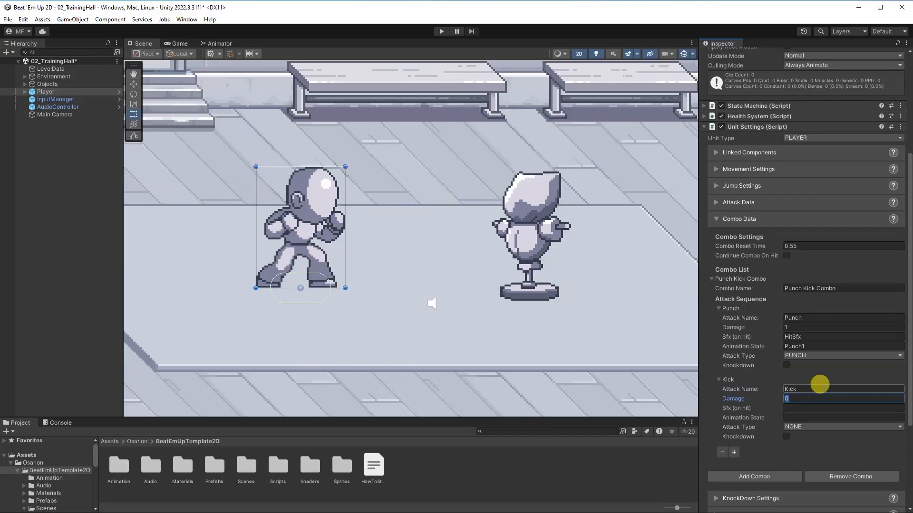
{"action": "type", "text": "2"}
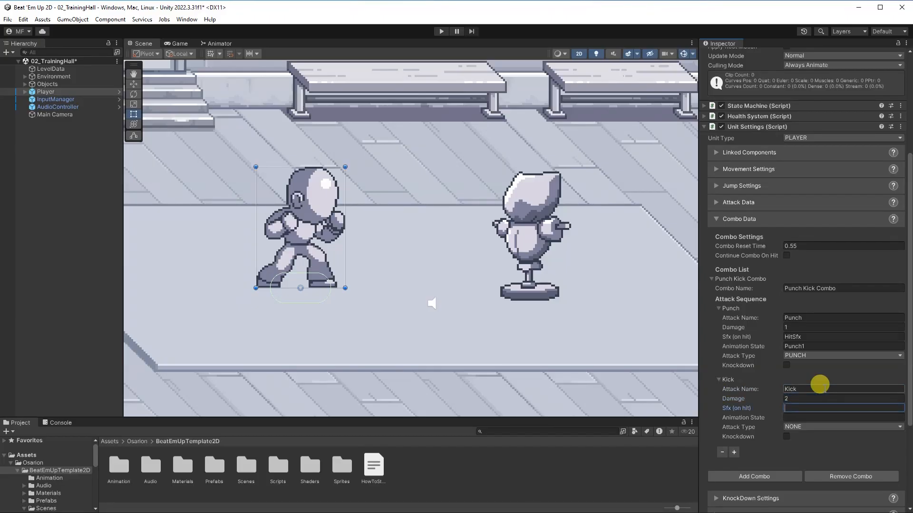
{"action": "type", "text": "HitSfx"}
{"action": "left_click", "coordinate": [843, 417]}
{"action": "type", "text": "K"}
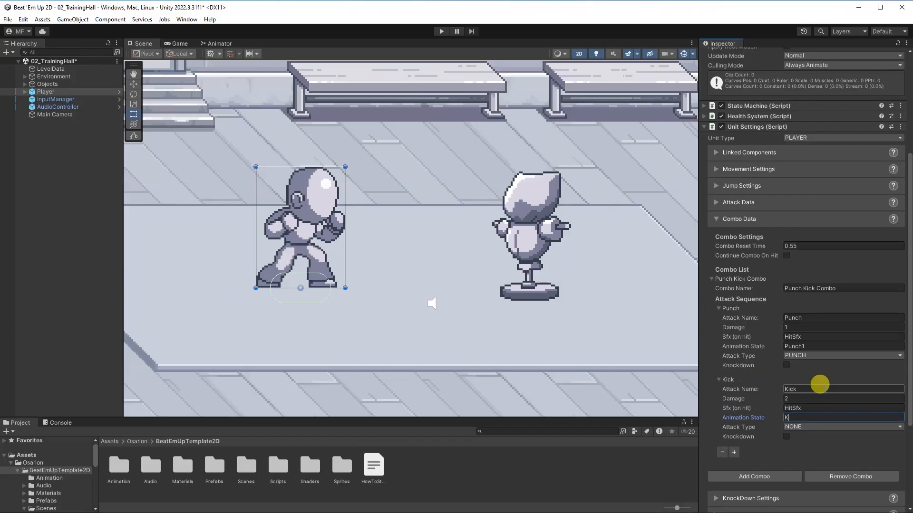
Give the Kick attack the Kick2 animation state, KICK type and knockdown enabled.
{"action": "type", "text": "ick2"}
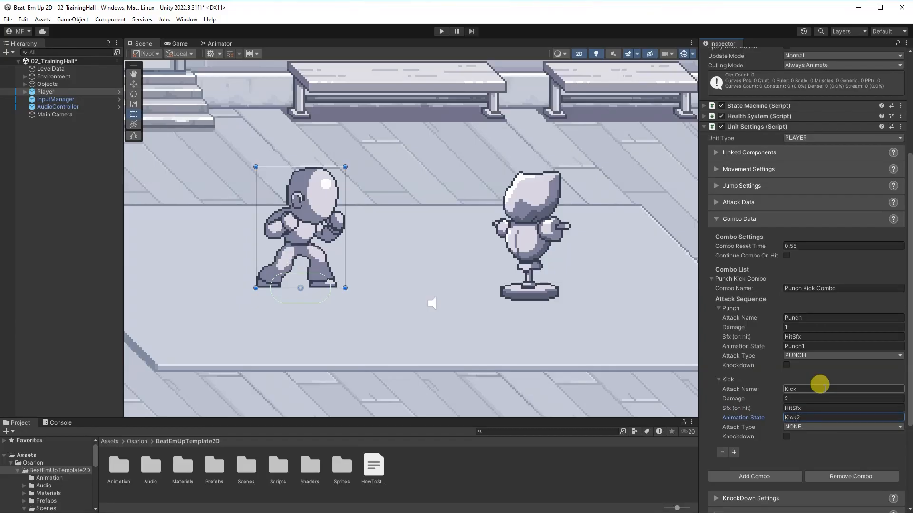
{"action": "left_click", "coordinate": [841, 427]}
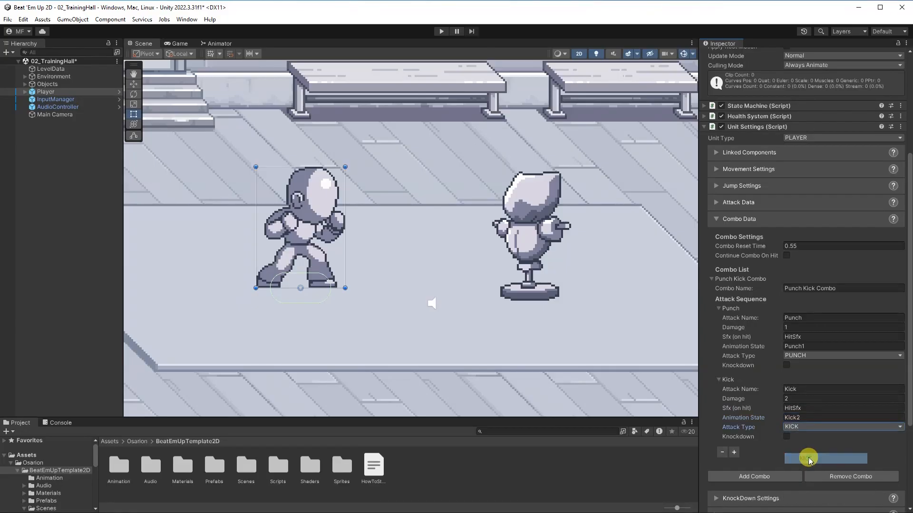
{"action": "left_click", "coordinate": [786, 437]}
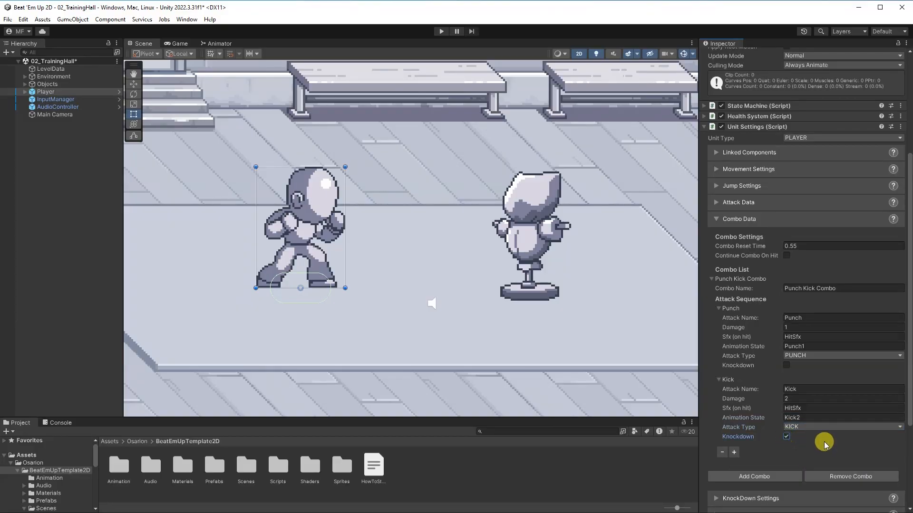